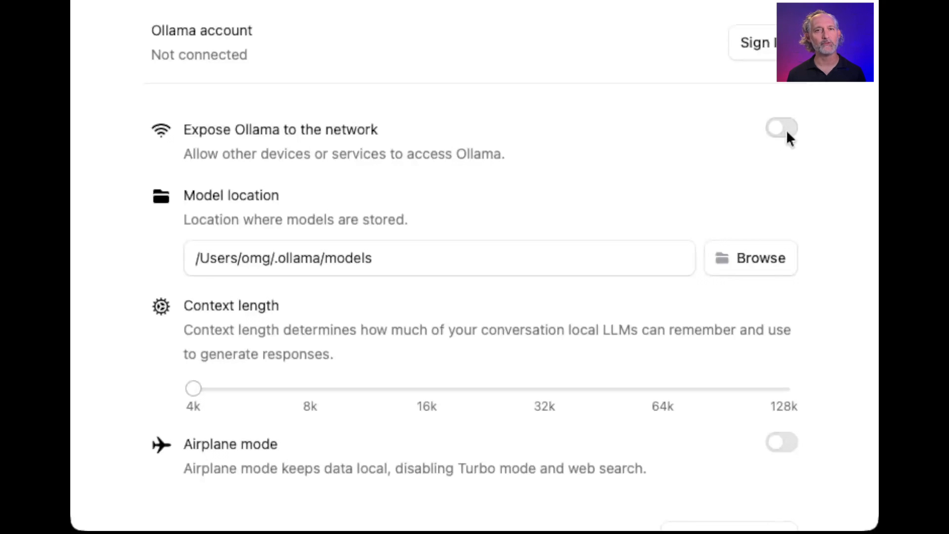
Step: Expose Ollama to the network so other devices and services can reach it
click(781, 128)
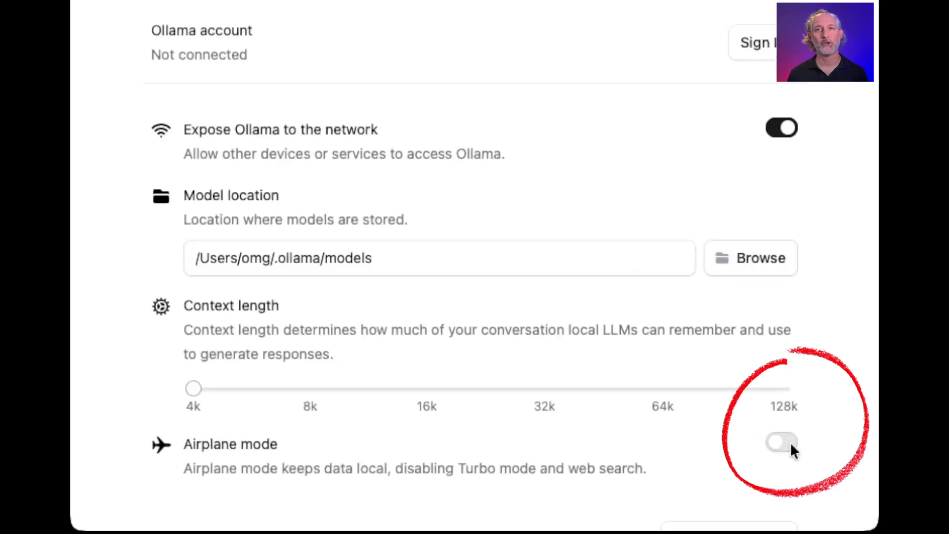
click(781, 442)
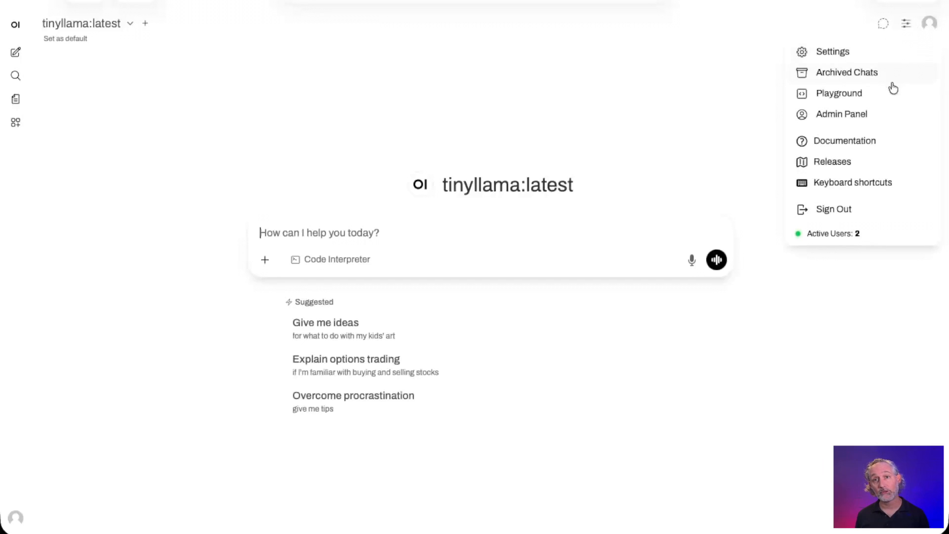
click(840, 114)
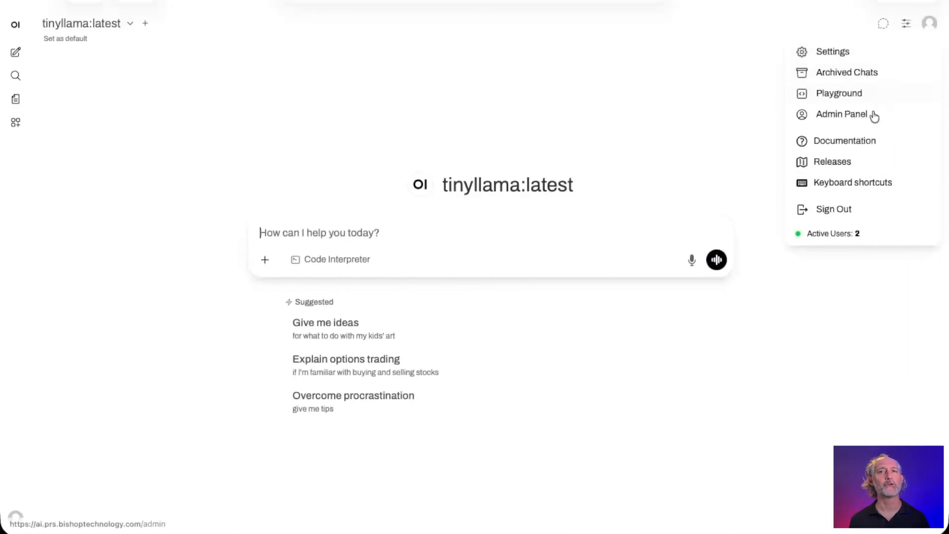
Step: Reach the admin Connections settings listing the three Ollama API server addresses
click(840, 113)
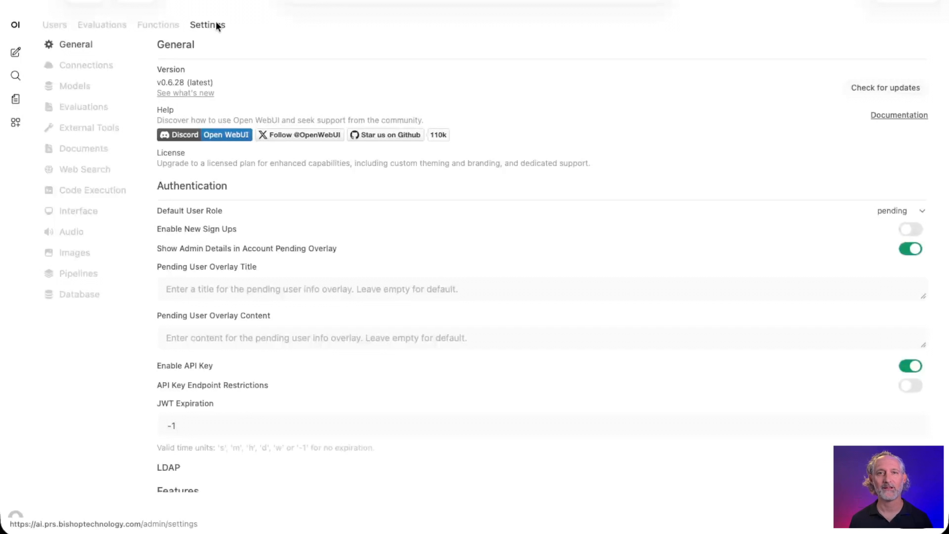
click(108, 87)
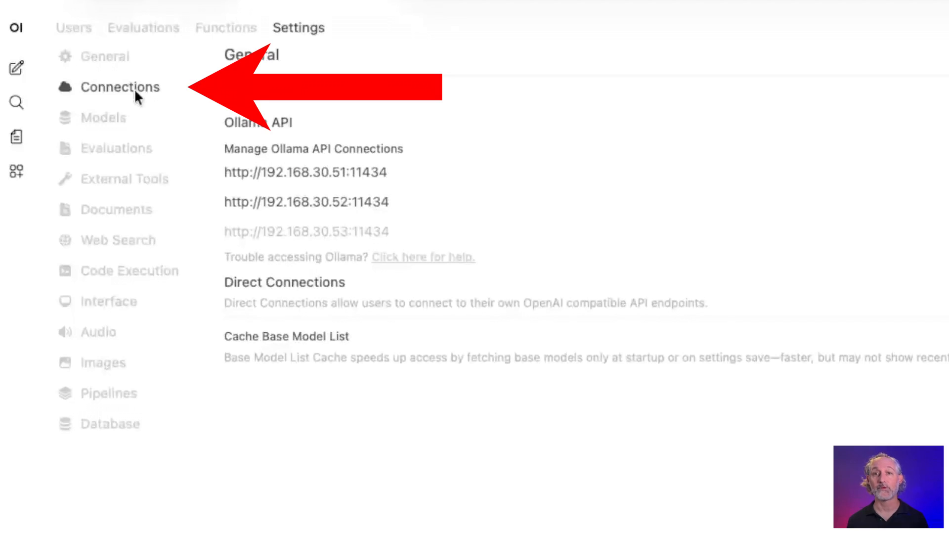
click(120, 87)
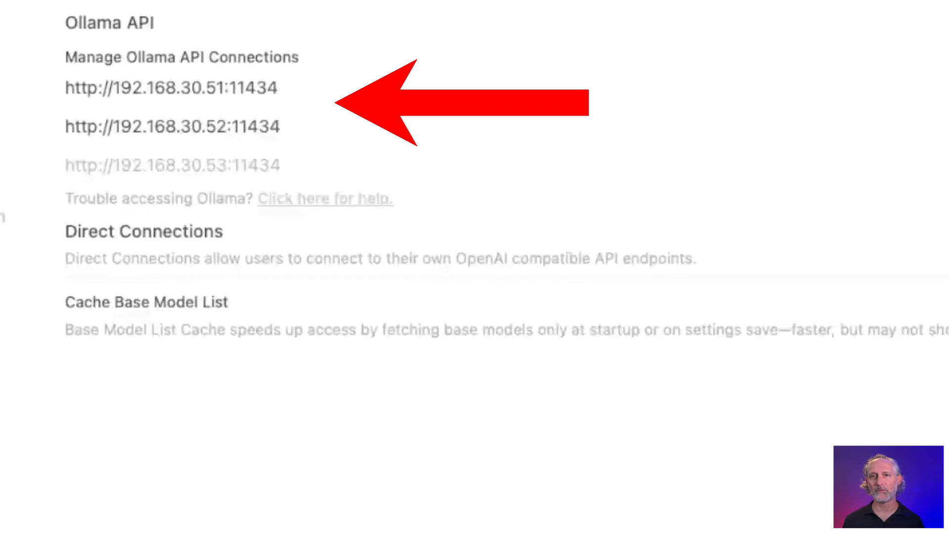
click(171, 165)
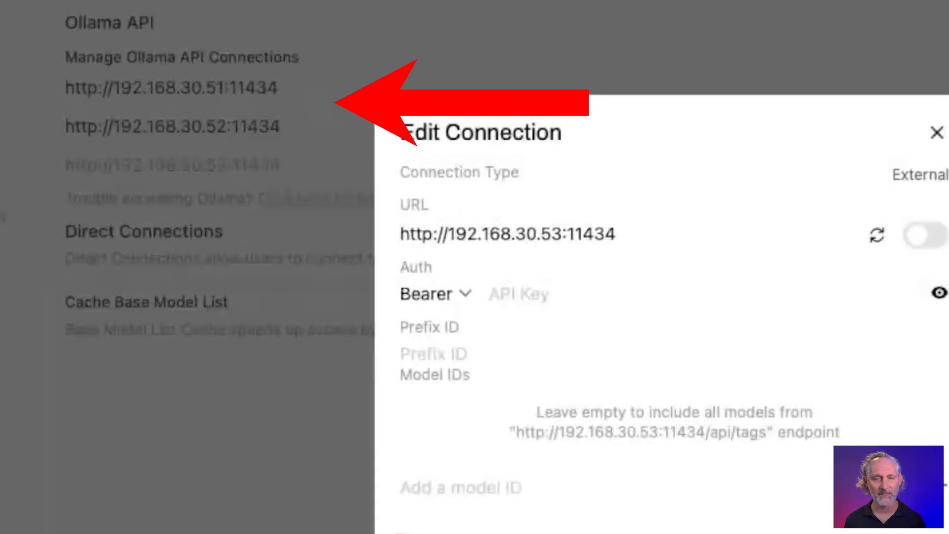
click(928, 235)
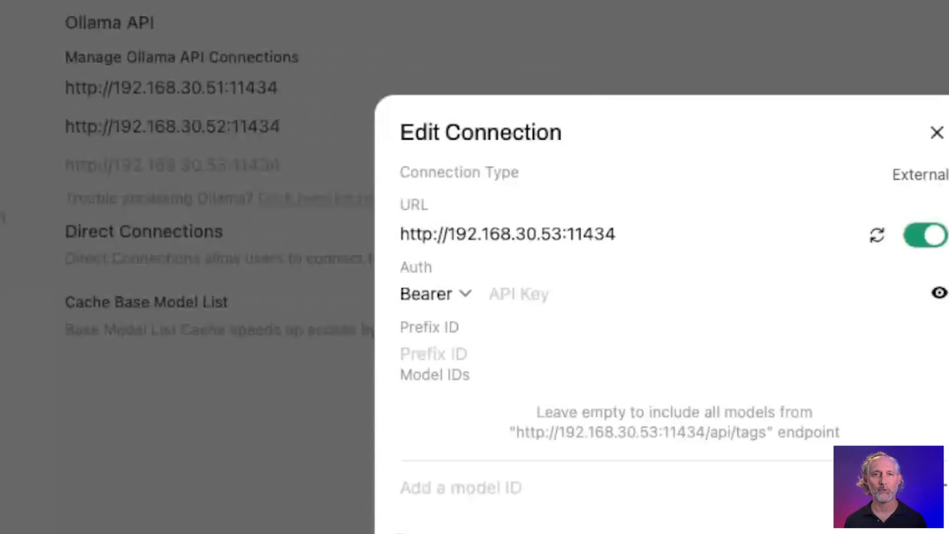
click(936, 132)
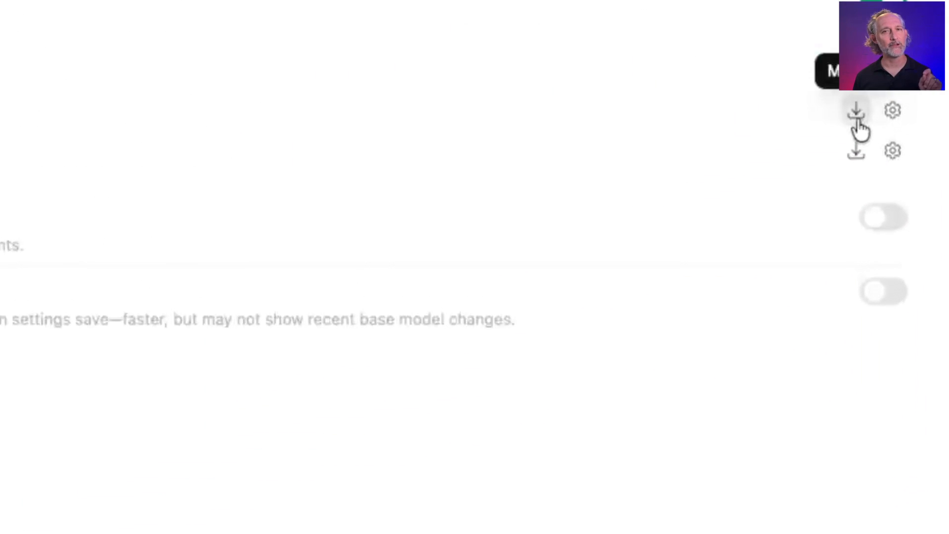
Step: From the first node's model management, follow the link to the Ollama.com home page
click(856, 110)
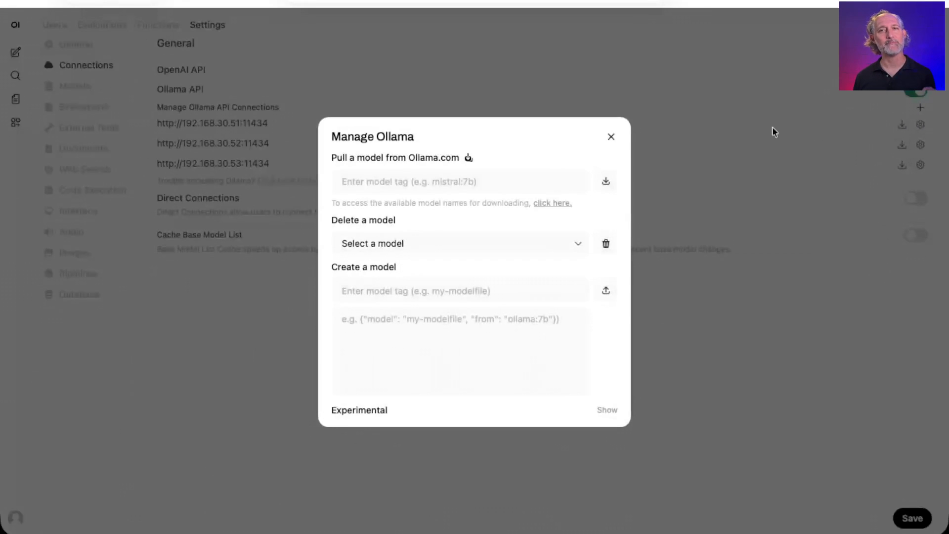
click(610, 136)
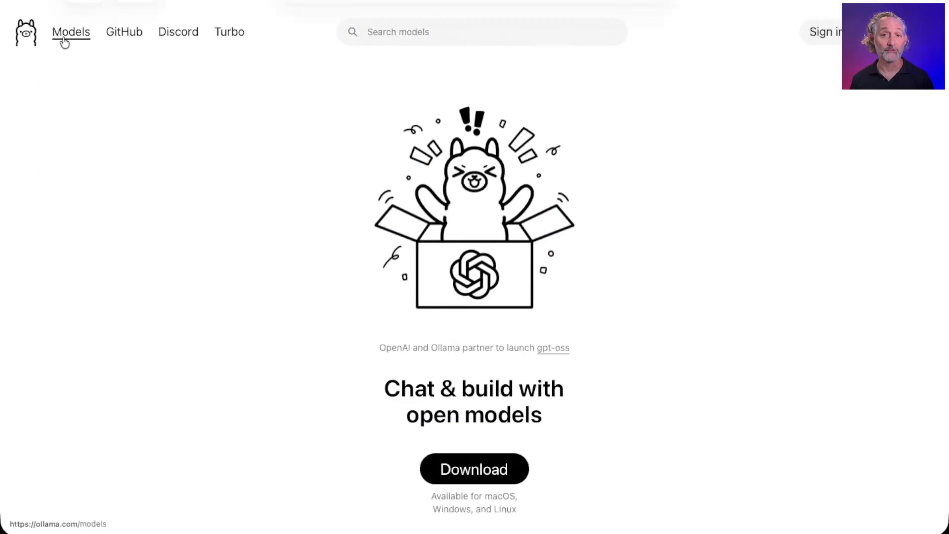
Step: Show the Ollama model library listing gpt-oss, deepseek-r1, gemma3 and embeddinggemma
click(71, 31)
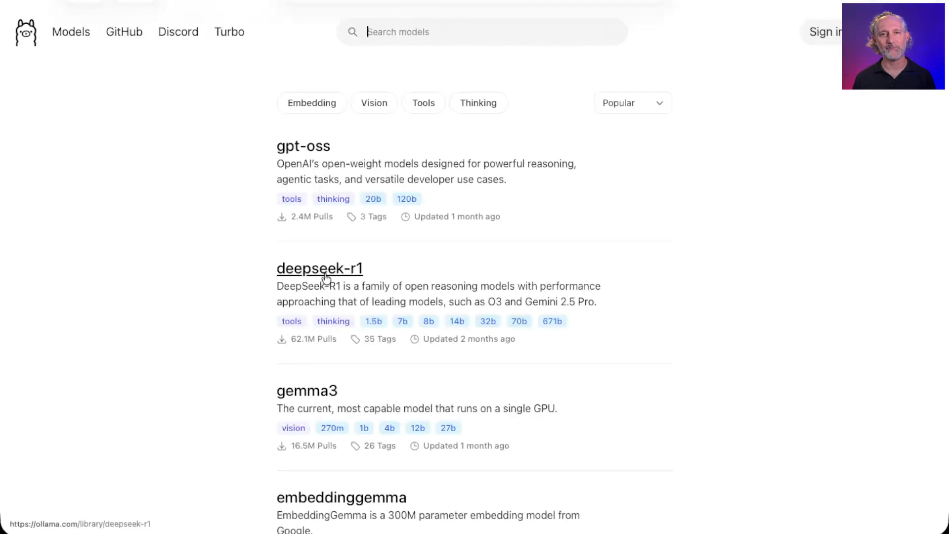
Step: View the deepseek-r1 model page with its sizes from 1.5b to 671b
click(319, 268)
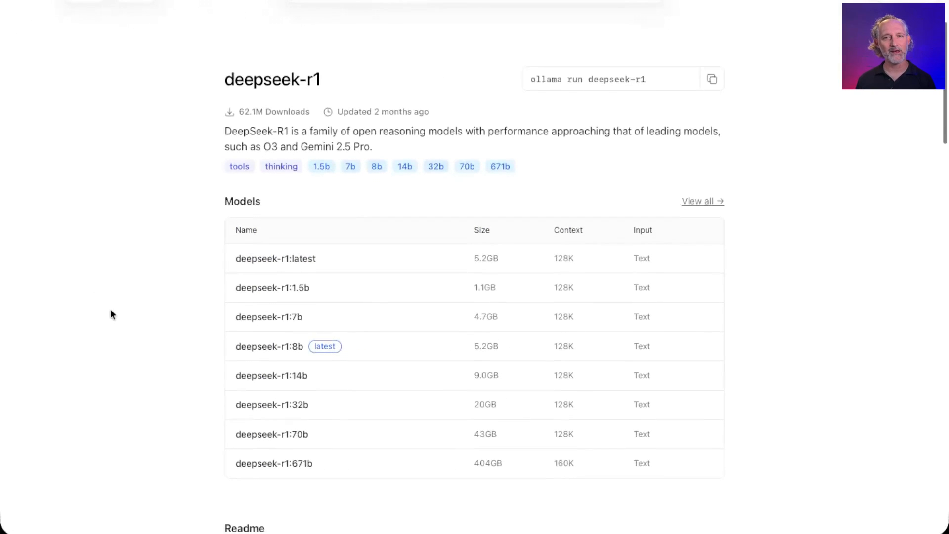
scroll(down, 3)
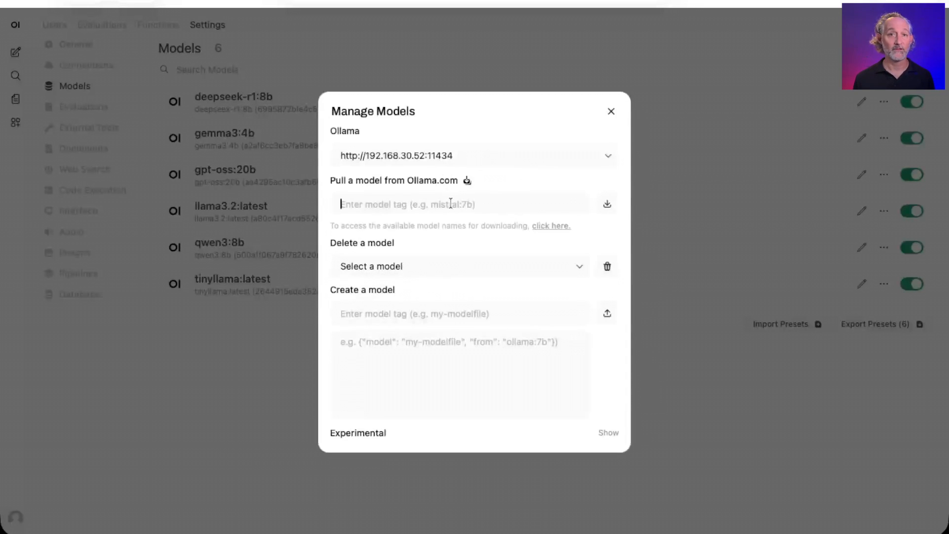
Step: Pull gemma3:4b to the 192.168.30.52 node and start a new chat with gemma3:4b
text(gemma3:4b)
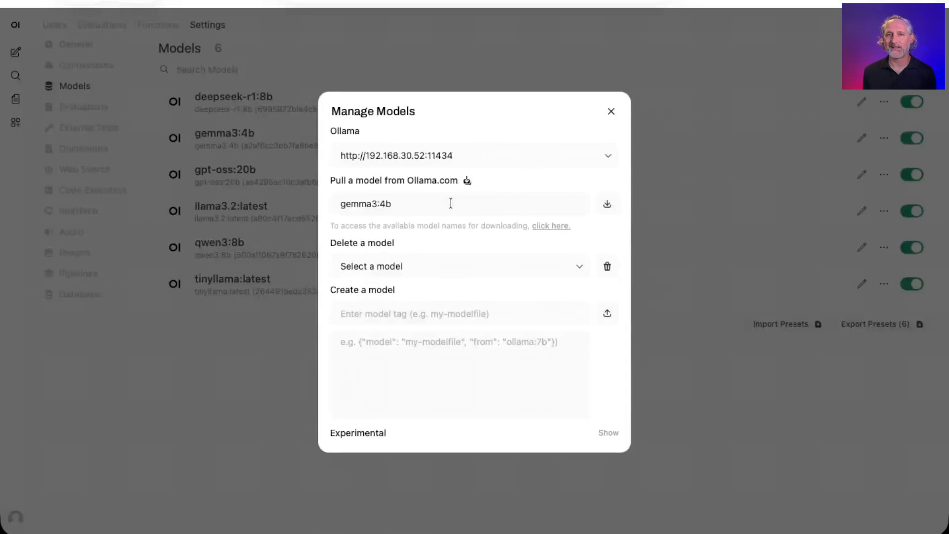
click(606, 204)
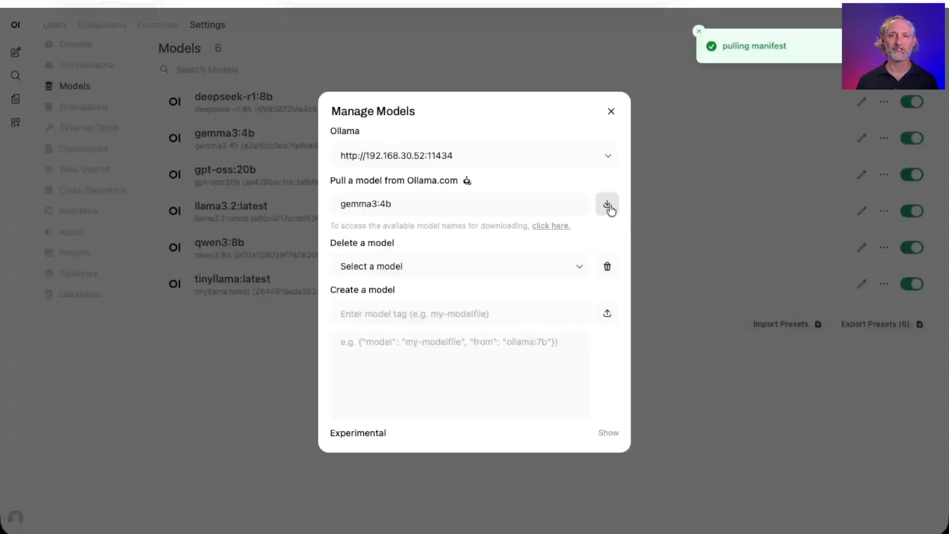
click(610, 112)
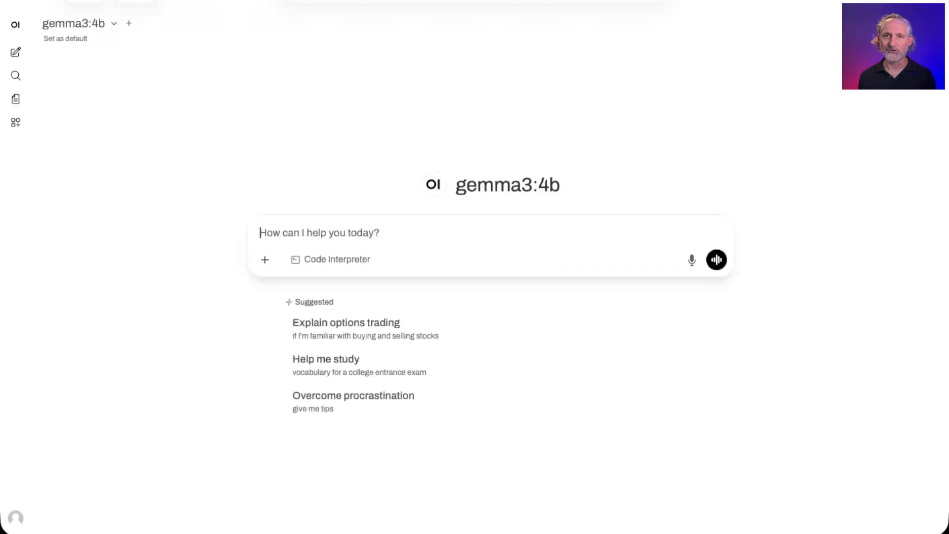
click(346, 323)
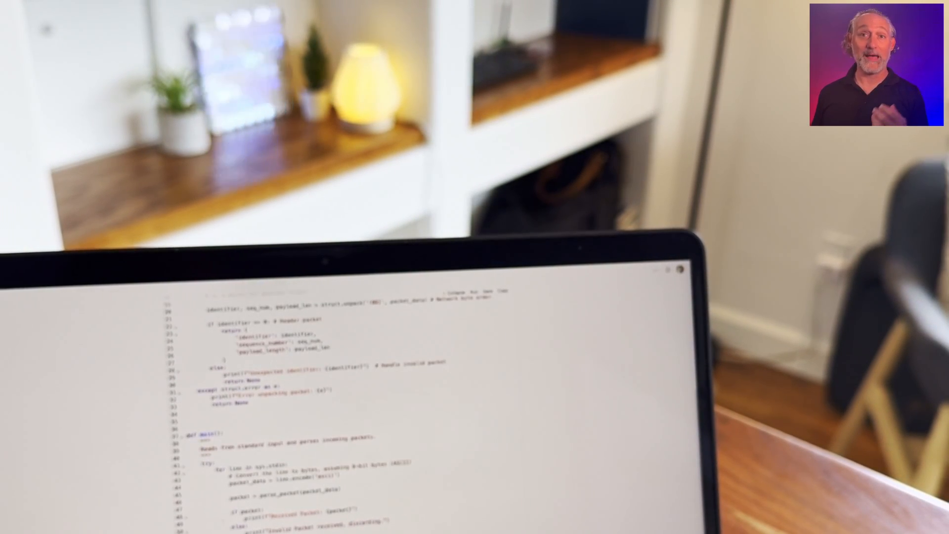
Step: Scroll through Gemma 3's generated response before asking about the Python version
scroll(down, 3)
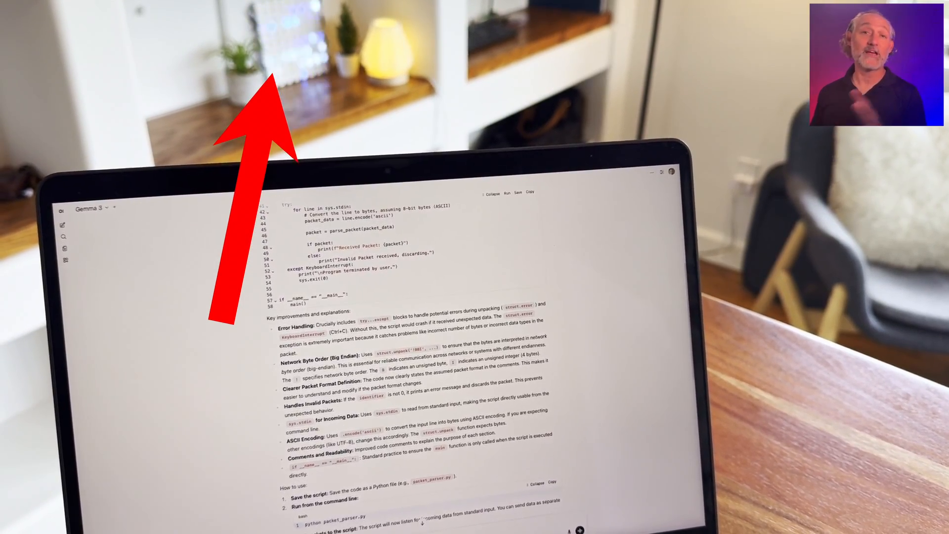
scroll(down, 3)
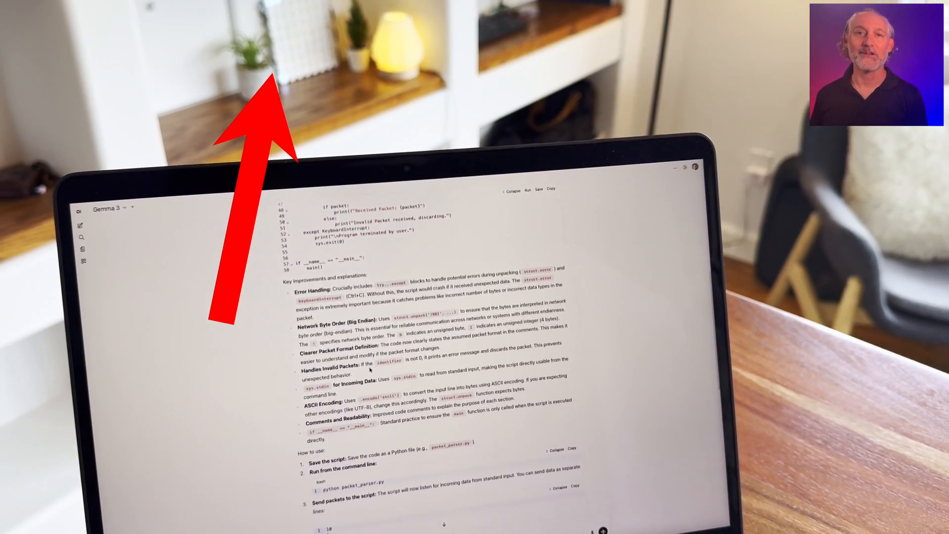
scroll(down, 3)
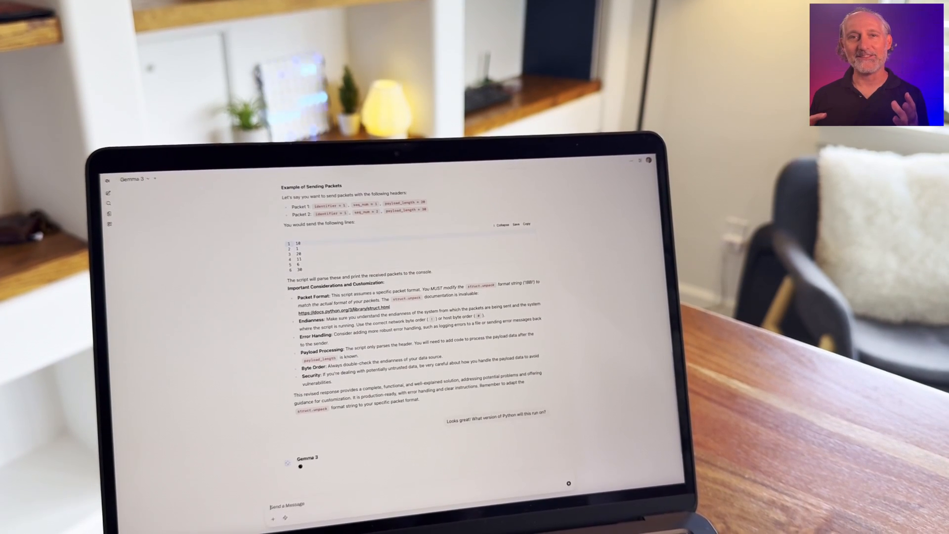